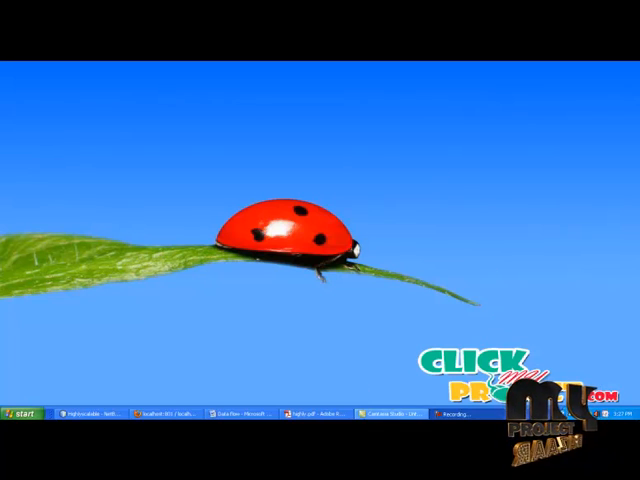
# - Bring up the scalable key pre-distribution paper in Adobe Reader from the taskbar
pyautogui.click(315, 413)
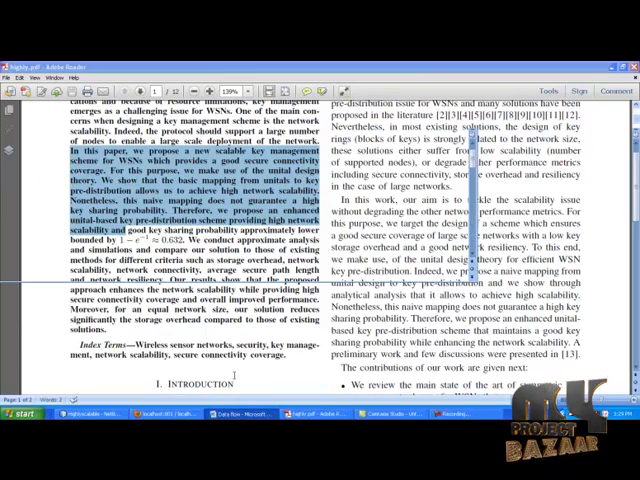
# - Switch to the Data flow document in Word and scroll through both chart pages
pyautogui.click(225, 414)
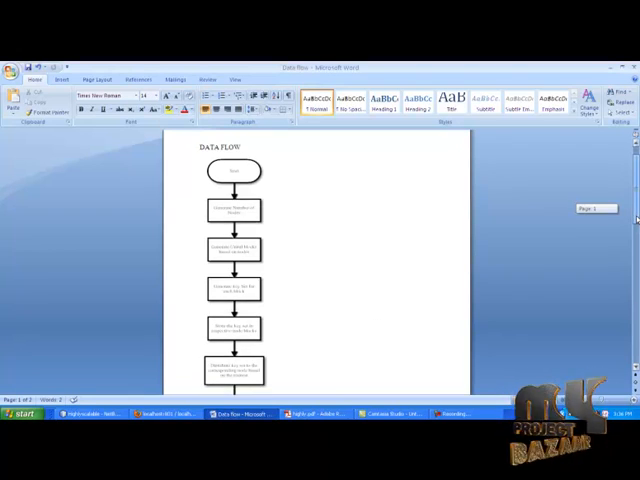
pyautogui.scroll(-3)
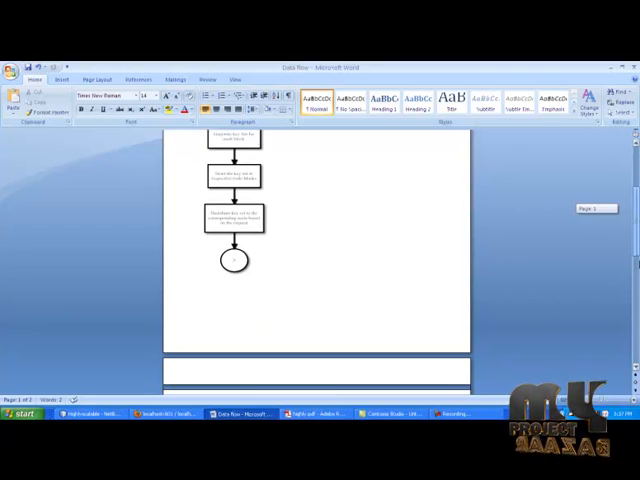
pyautogui.scroll(-3)
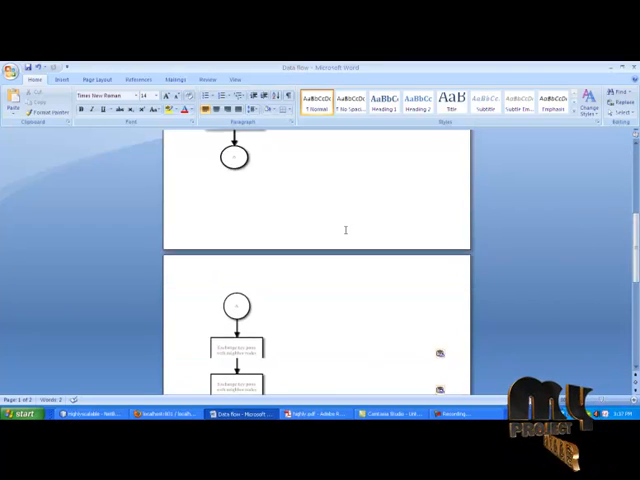
pyautogui.scroll(-3)
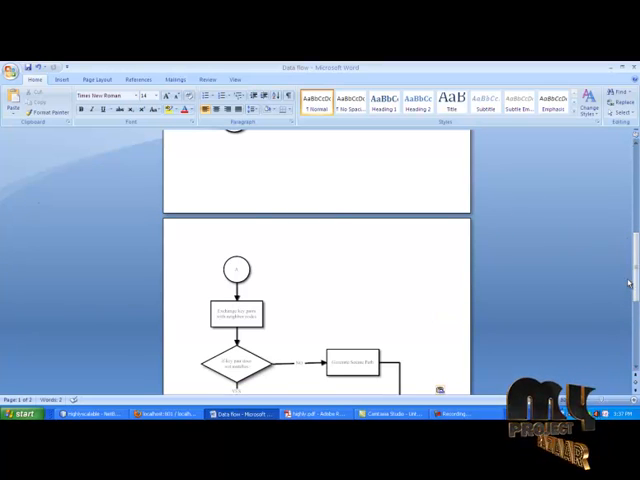
pyautogui.scroll(-3)
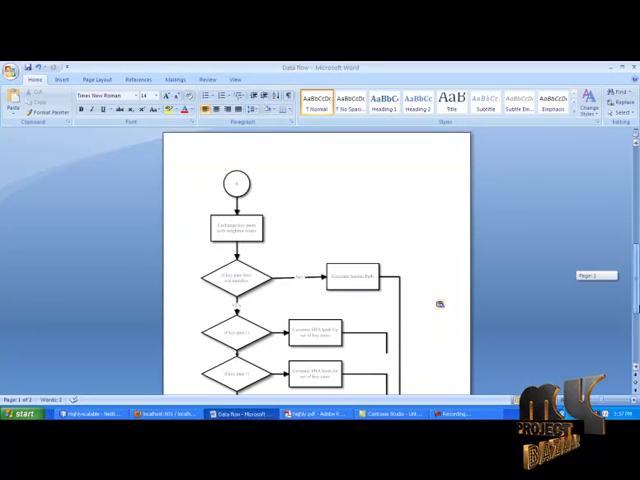
pyautogui.scroll(-3)
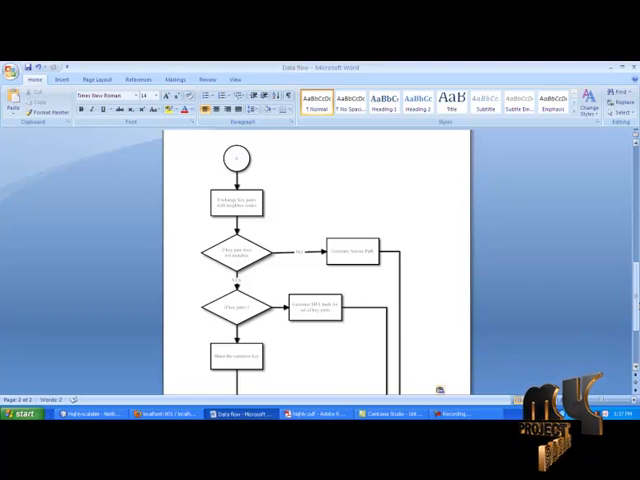
pyautogui.scroll(-3)
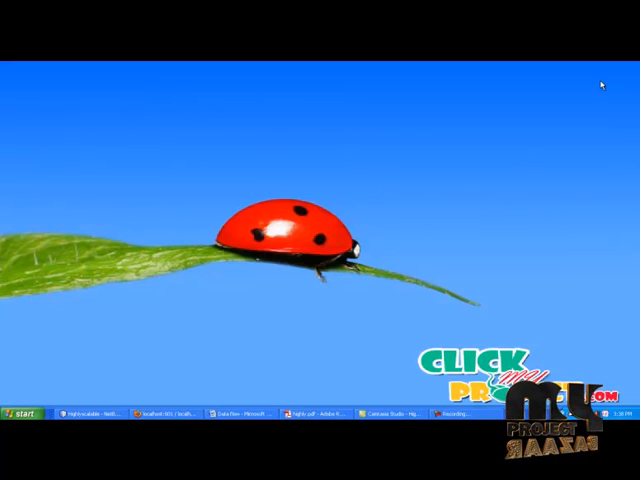
# - In the SERVER window, enter 5 nodes, deploy them onto the grid, and go back
pyautogui.click(90, 412)
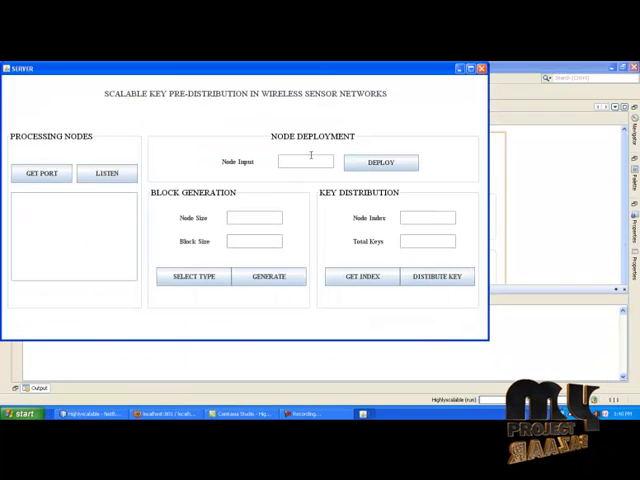
pyautogui.write('5')
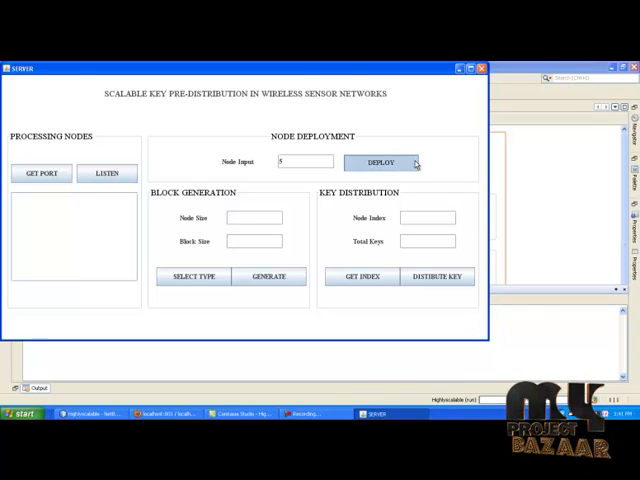
pyautogui.click(380, 162)
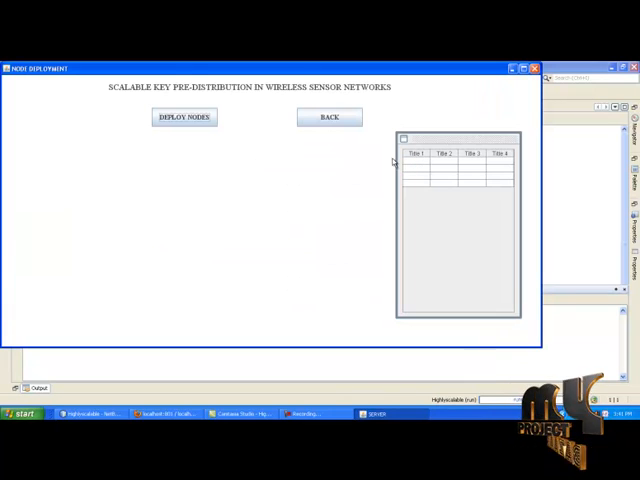
pyautogui.click(183, 117)
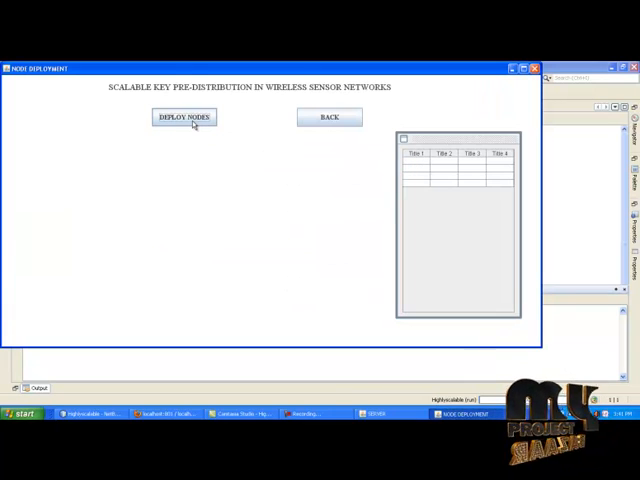
pyautogui.click(183, 117)
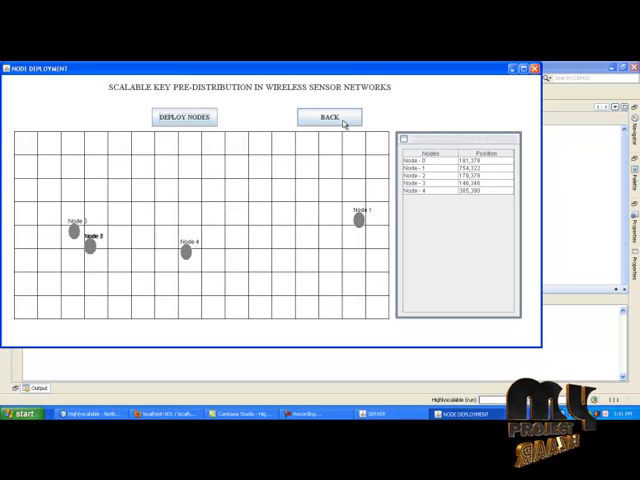
pyautogui.click(328, 117)
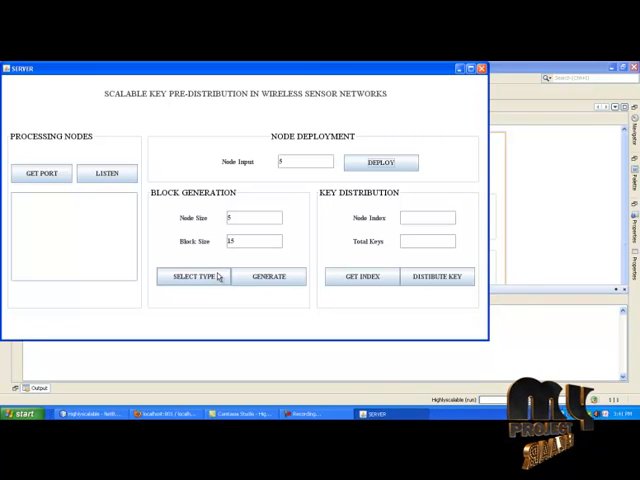
# - Select DSA KEY PAIR as the block type and generate the key block
pyautogui.click(193, 276)
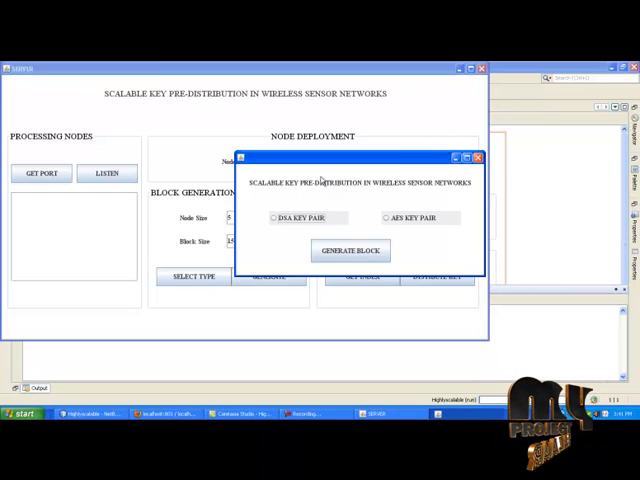
pyautogui.moveTo(331, 208)
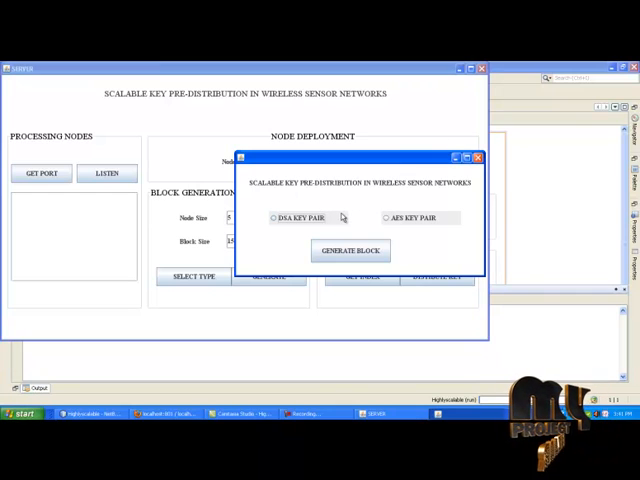
pyautogui.click(272, 218)
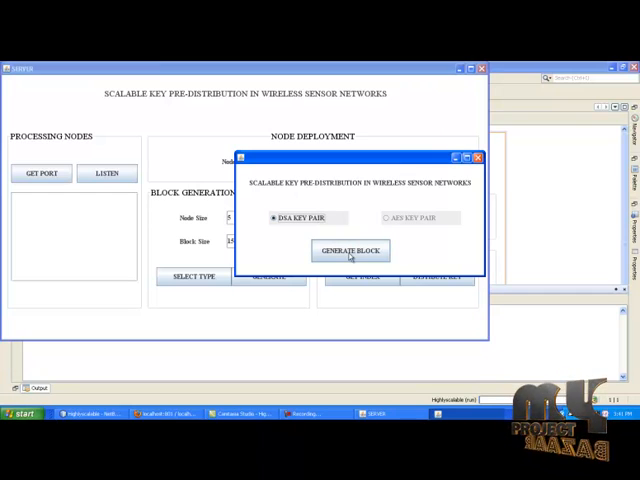
pyautogui.click(350, 250)
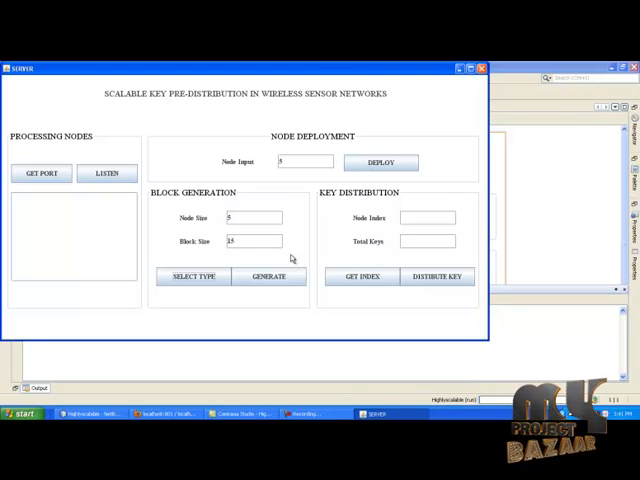
# - Generate ten-key pools for nodes 0 through 4, then close Block Generation
pyautogui.click(268, 276)
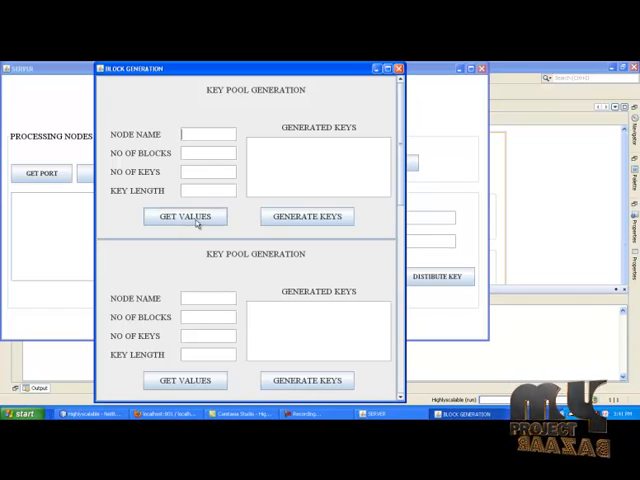
pyautogui.click(184, 216)
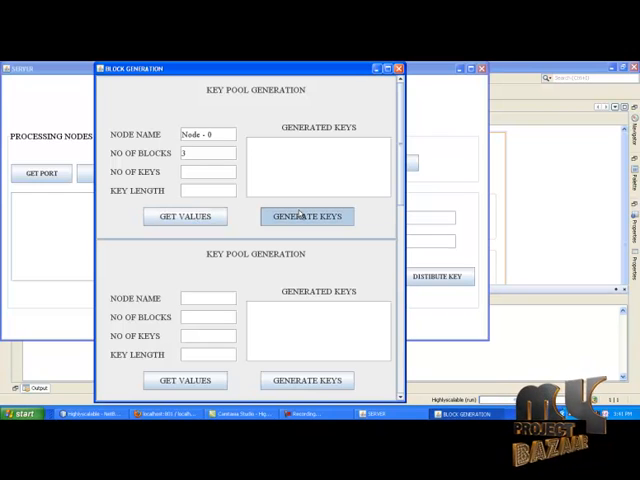
pyautogui.click(306, 216)
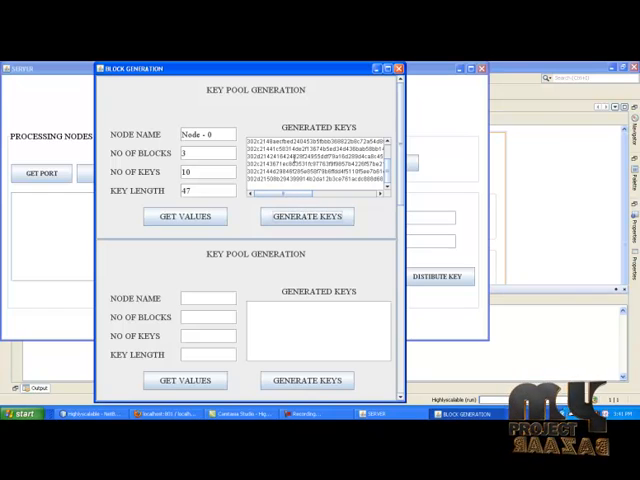
pyautogui.click(306, 216)
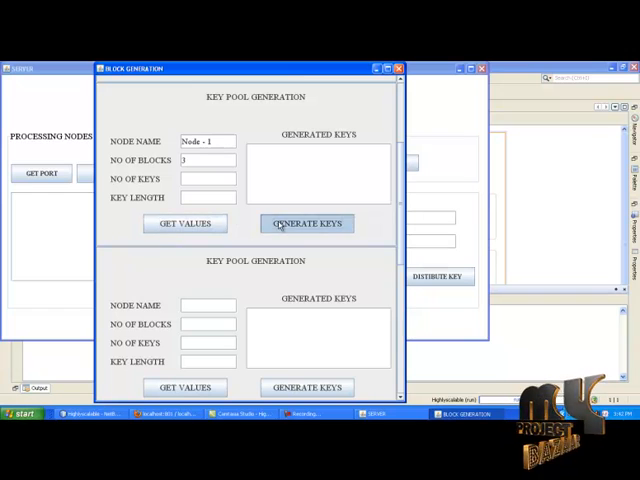
pyautogui.click(307, 223)
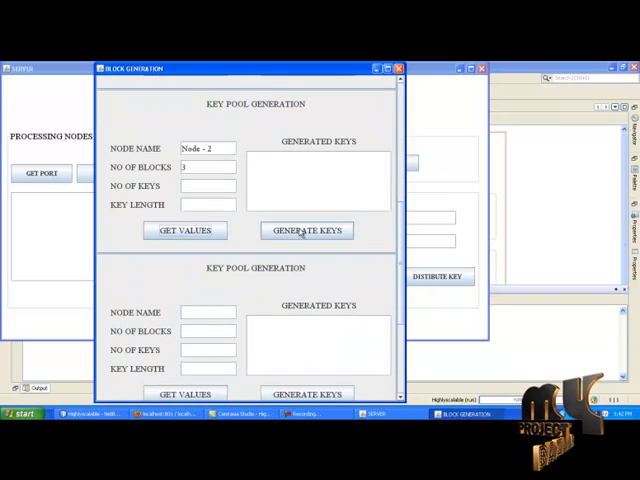
pyautogui.click(307, 230)
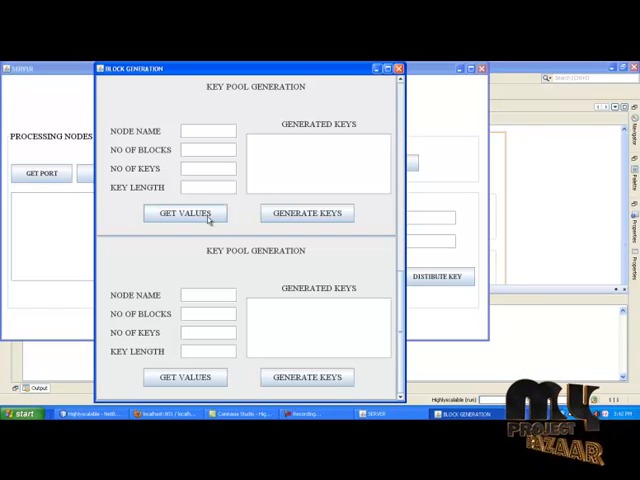
pyautogui.click(184, 212)
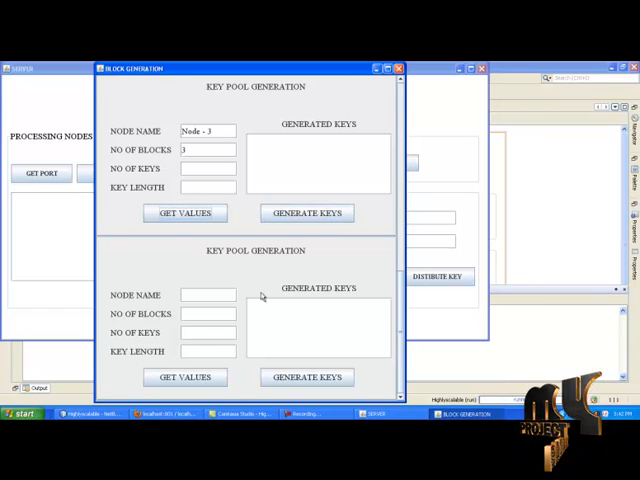
pyautogui.click(307, 213)
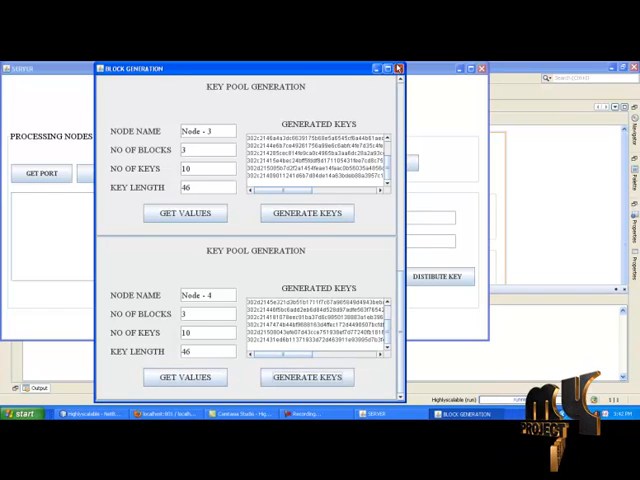
pyautogui.click(397, 68)
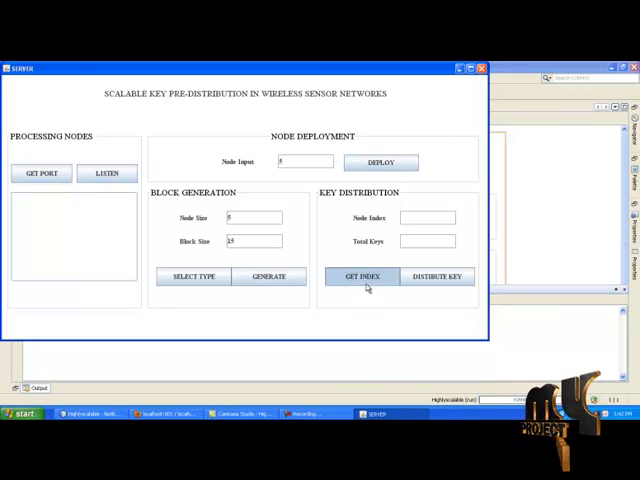
# - Compute node index 5 with 50 total keys and extract the keys into the table
pyautogui.click(362, 276)
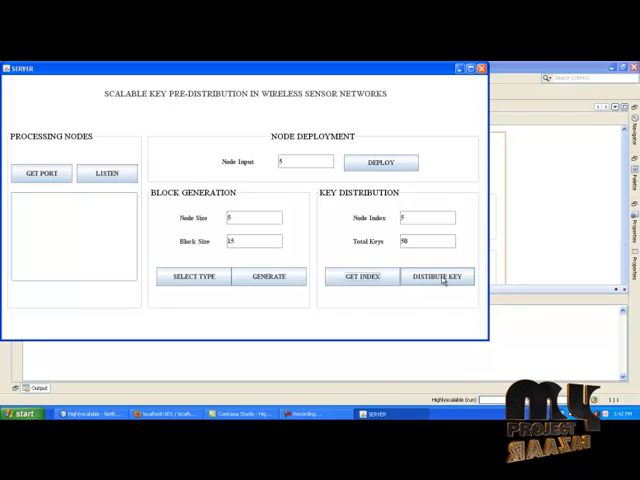
pyautogui.click(437, 277)
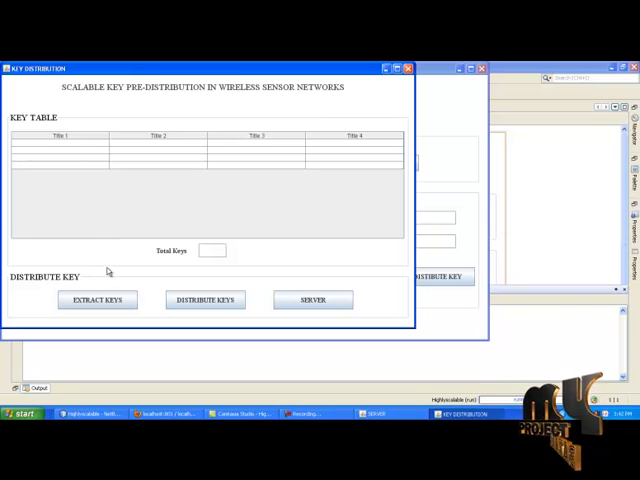
pyautogui.click(96, 299)
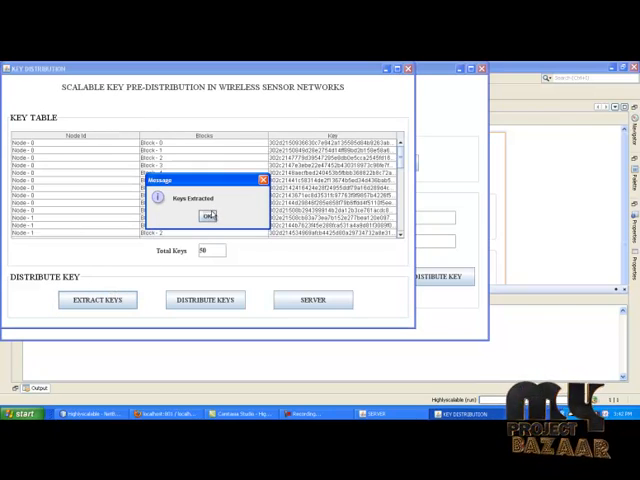
pyautogui.click(207, 217)
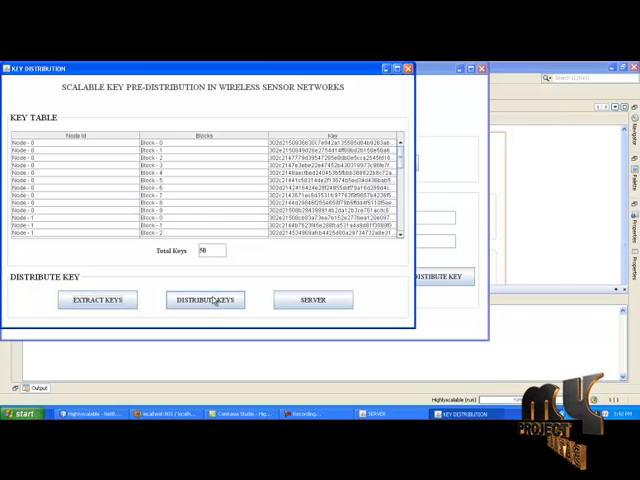
# - Distribute the 50 extracted keys to the nodes and return to the server
pyautogui.click(204, 299)
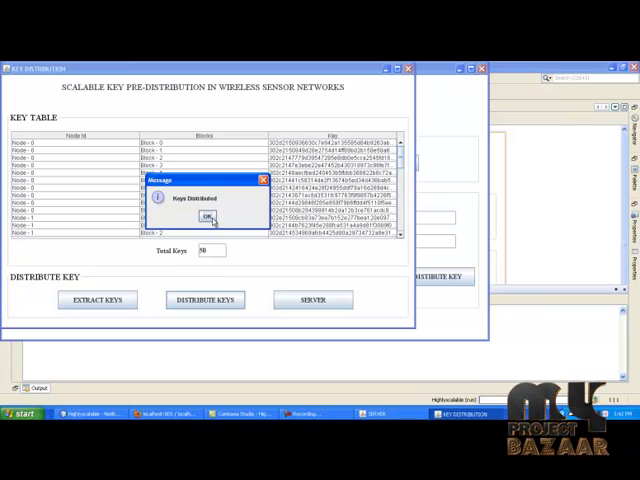
pyautogui.click(206, 218)
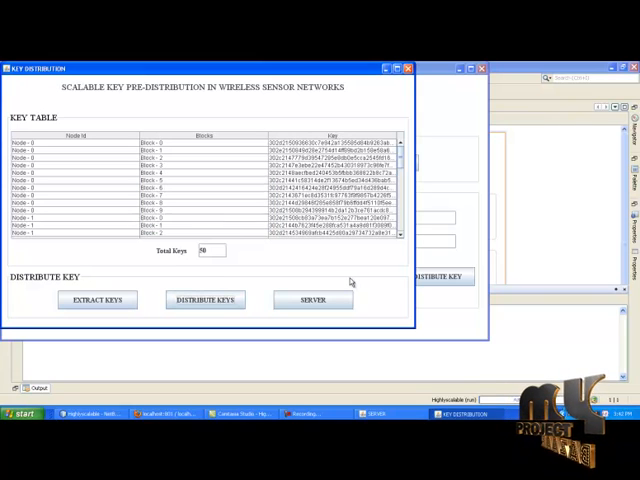
pyautogui.click(313, 299)
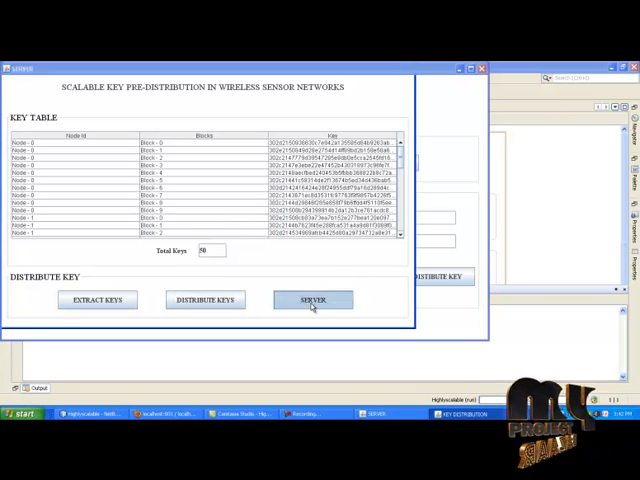
# - Set the server port to 100 and acknowledge the Port Assigned confirmation
pyautogui.click(312, 299)
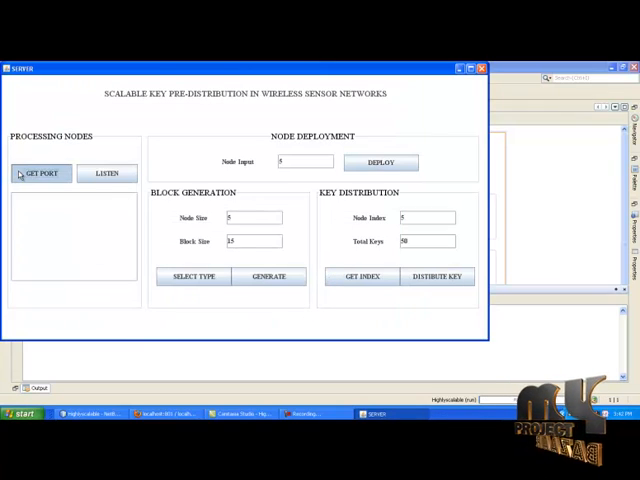
pyautogui.click(41, 173)
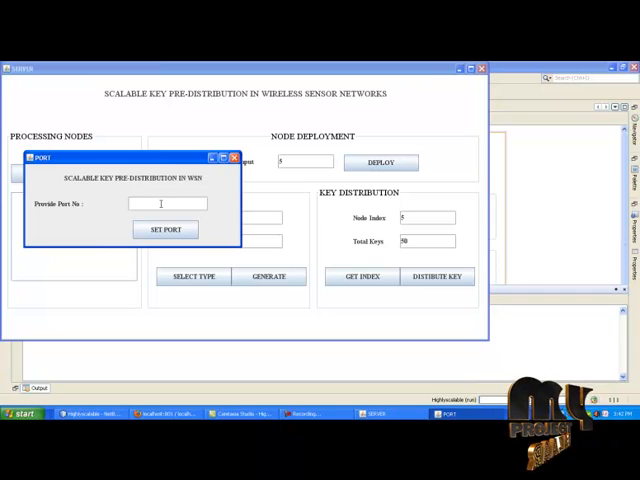
pyautogui.click(165, 229)
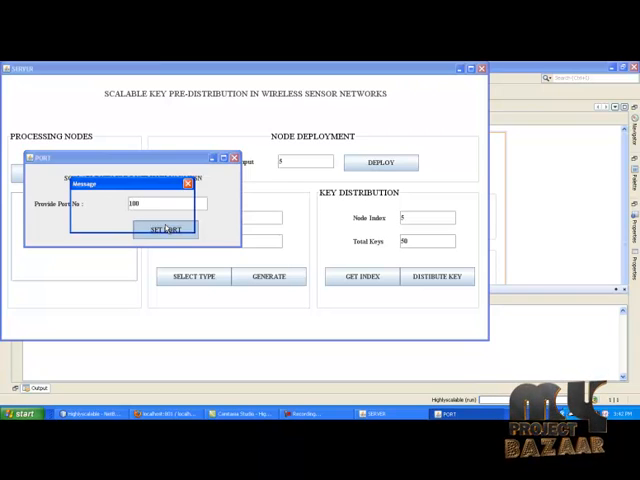
pyautogui.click(166, 229)
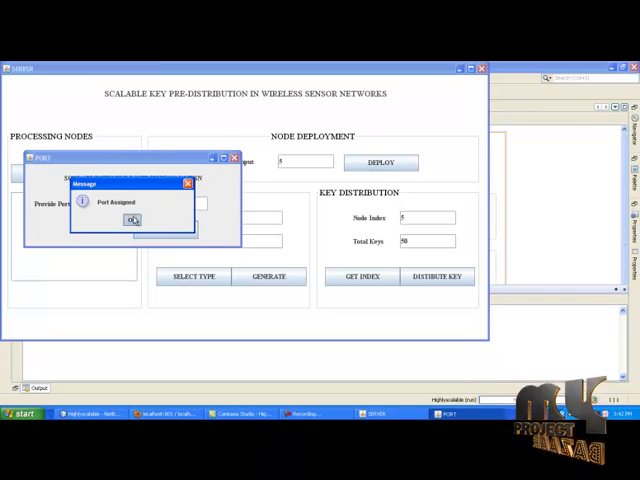
pyautogui.click(132, 220)
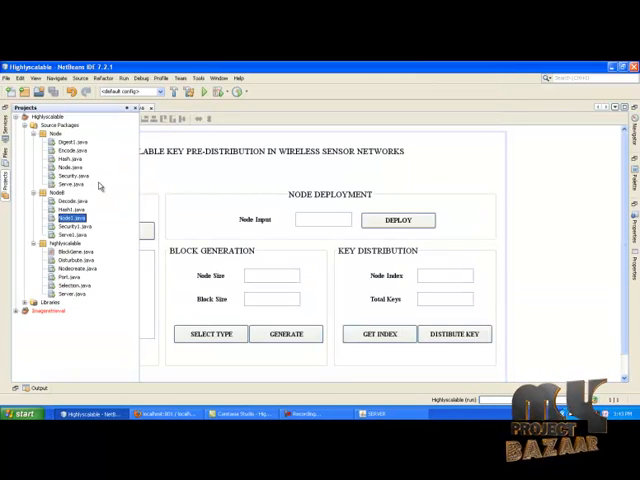
# - Run Node1.java from the NetBeans Projects tree to launch the NODE - A window
pyautogui.rightClick(67, 189)
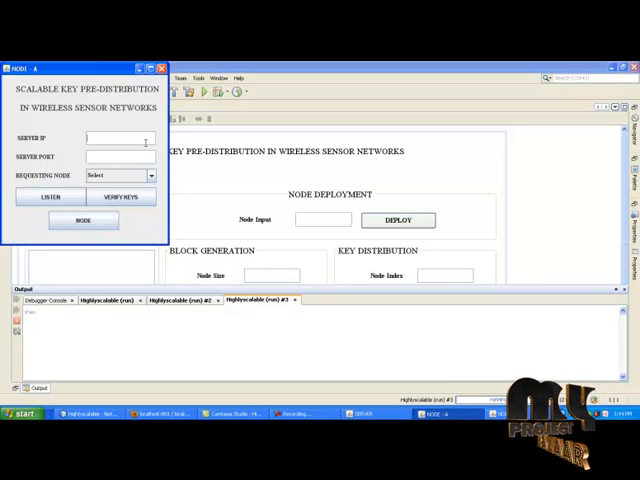
# - Fill Server IP 192.168.1.3 and Server Port 100 in NODE-A, then the same in NODE-B
pyautogui.write('192.168.1.3')
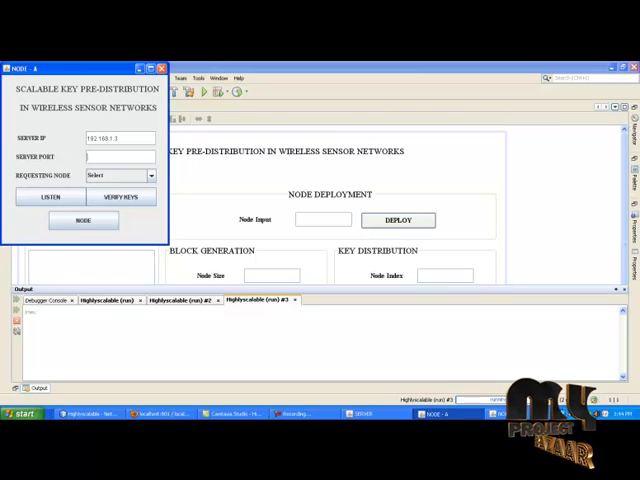
pyautogui.write('100')
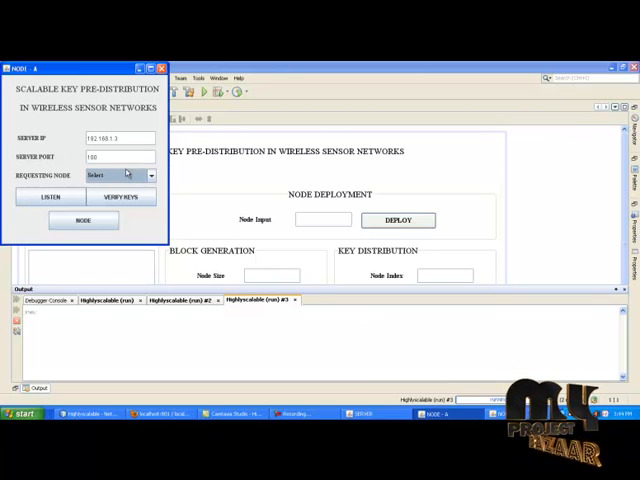
pyautogui.click(50, 196)
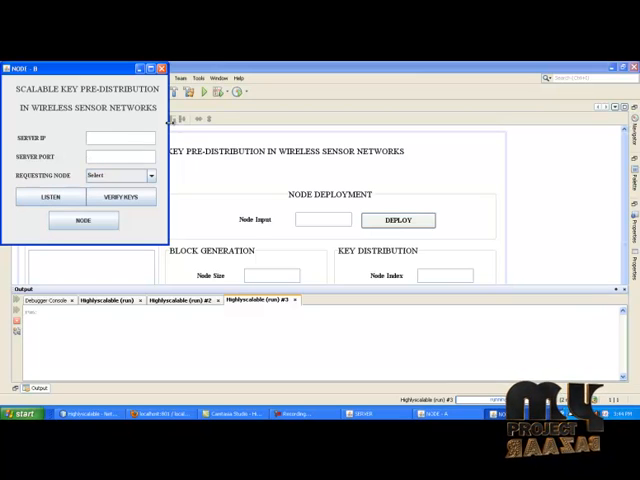
pyautogui.write('192.168.1.3')
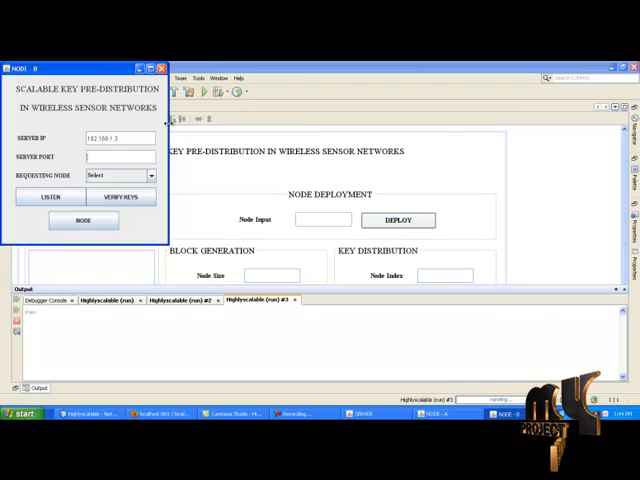
pyautogui.write('100')
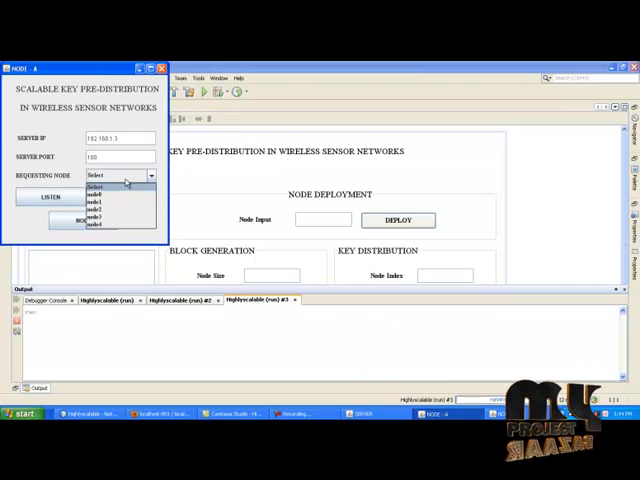
# - Pick node0 as NODE-A's requesting node and node1 for NODE-B, then verify keys
pyautogui.click(95, 189)
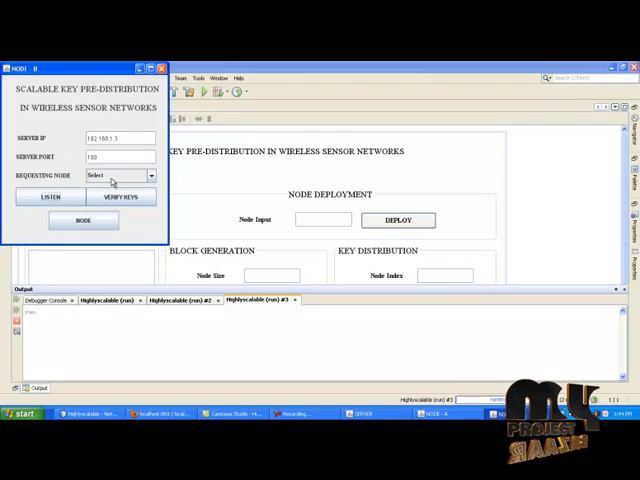
pyautogui.click(100, 180)
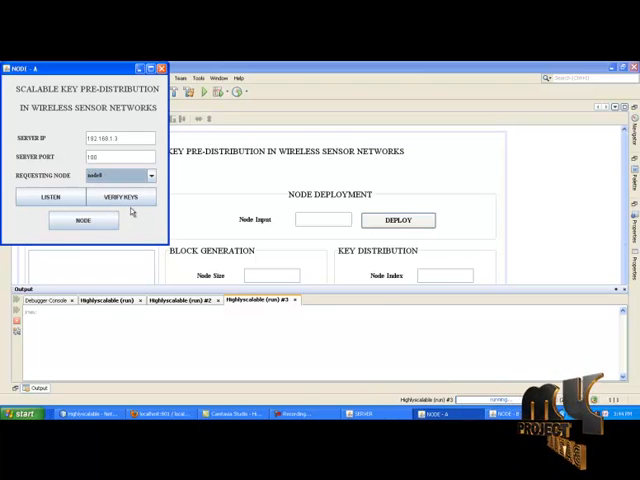
pyautogui.click(121, 197)
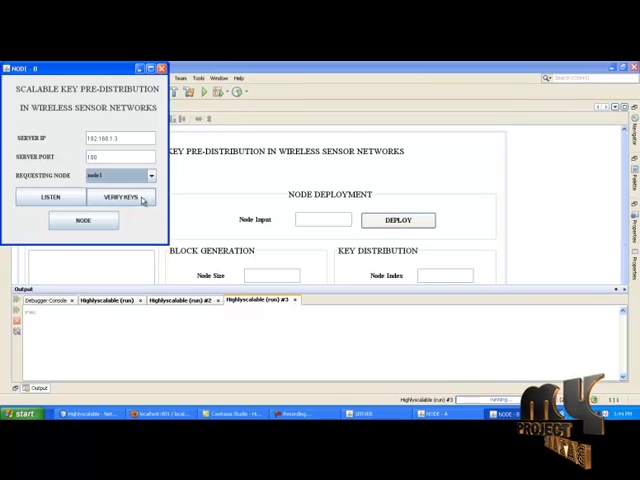
pyautogui.click(122, 196)
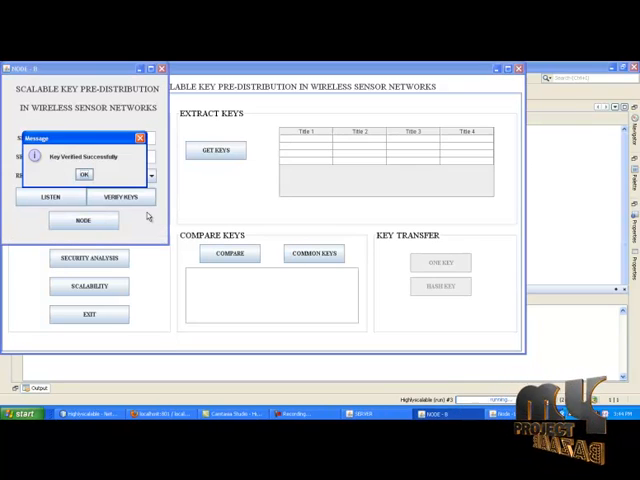
# - Dismiss the key verified message and connect Node 1 and Node 2 to 192.168.1.3
pyautogui.click(84, 174)
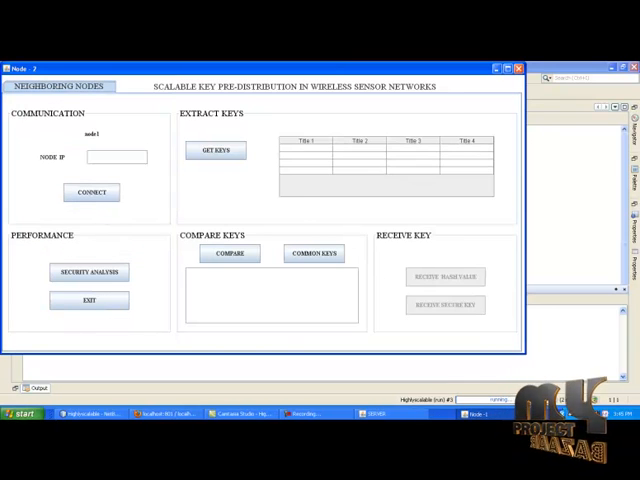
pyautogui.moveTo(348, 62)
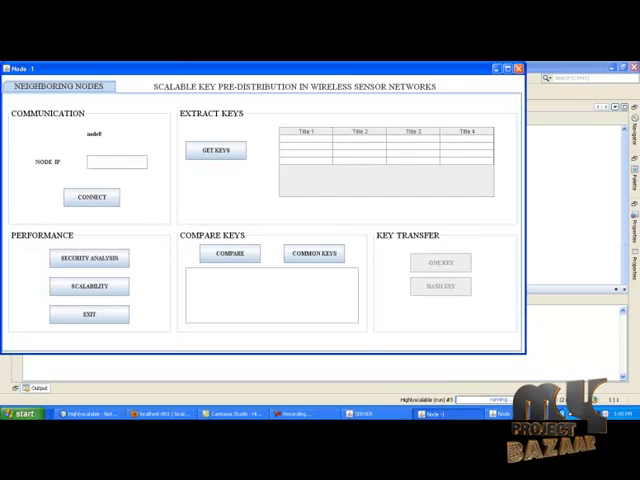
pyautogui.click(115, 162)
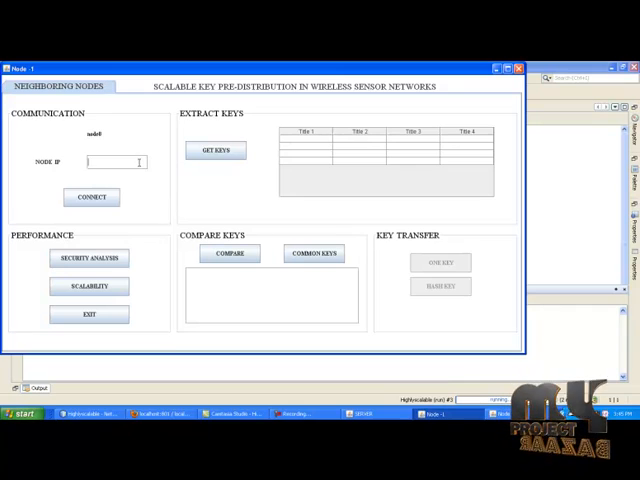
pyautogui.write('192.16')
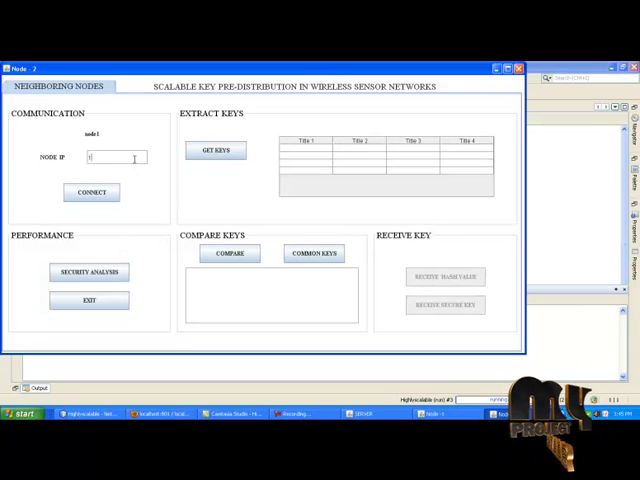
pyautogui.write('192.168.1.3')
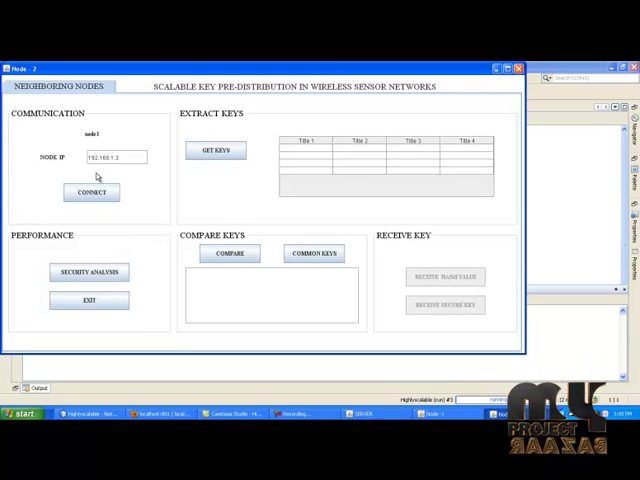
pyautogui.click(90, 192)
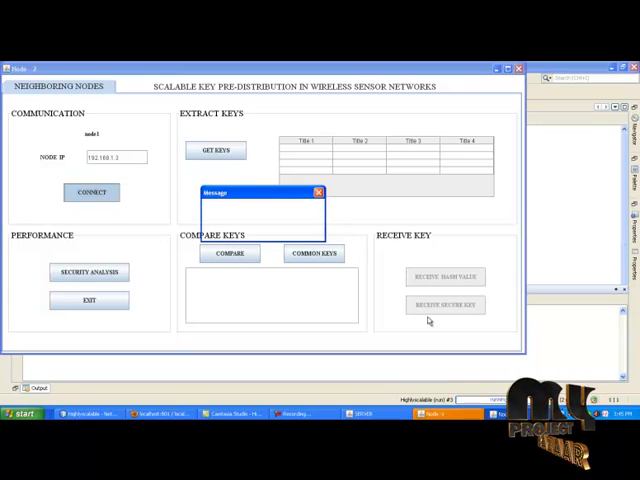
pyautogui.click(91, 192)
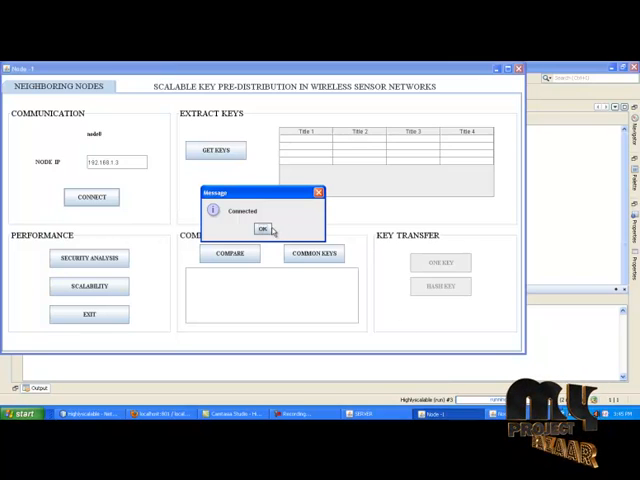
pyautogui.click(259, 230)
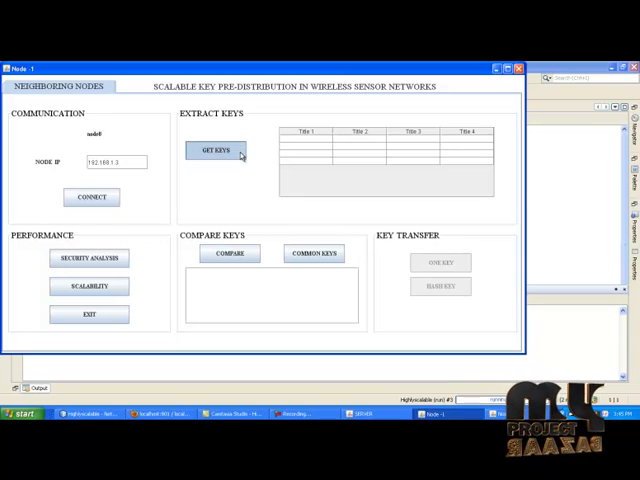
# - Extract key blocks on node0 and node1, compare them, and show node1's common key
pyautogui.click(215, 150)
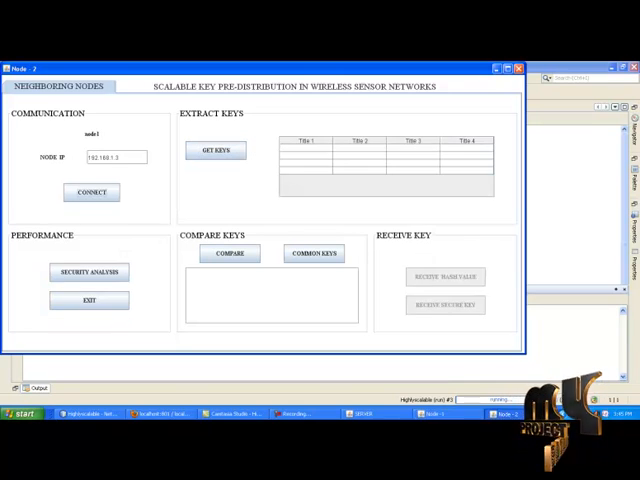
pyautogui.click(215, 150)
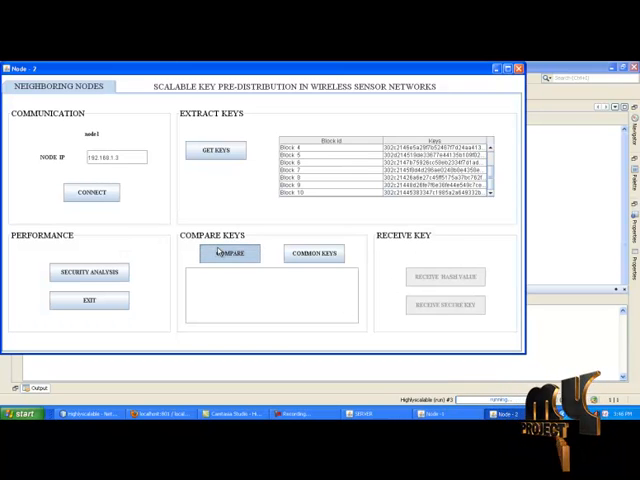
pyautogui.click(228, 253)
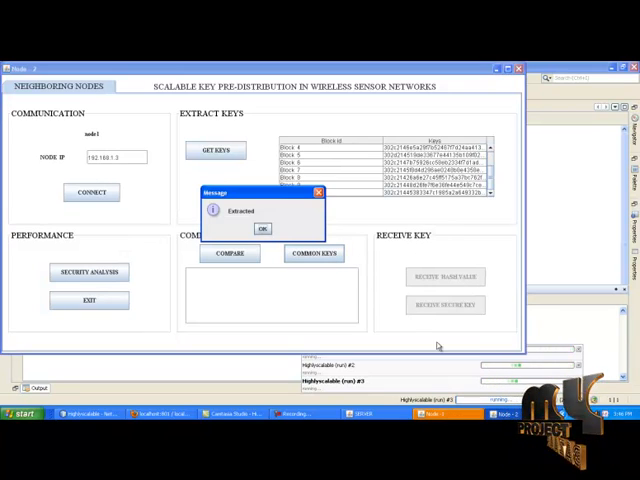
pyautogui.click(262, 228)
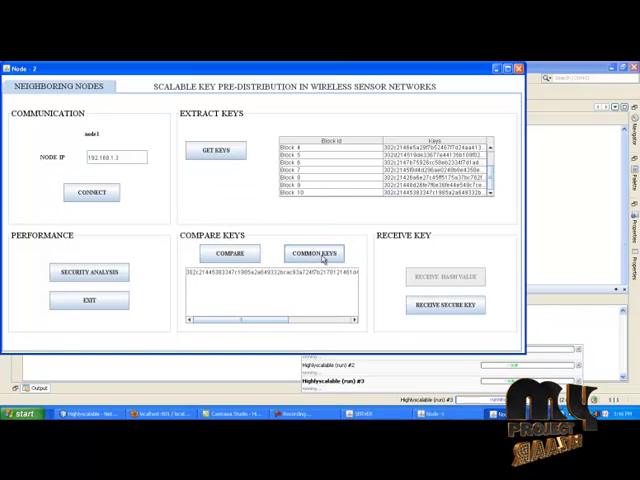
pyautogui.click(215, 150)
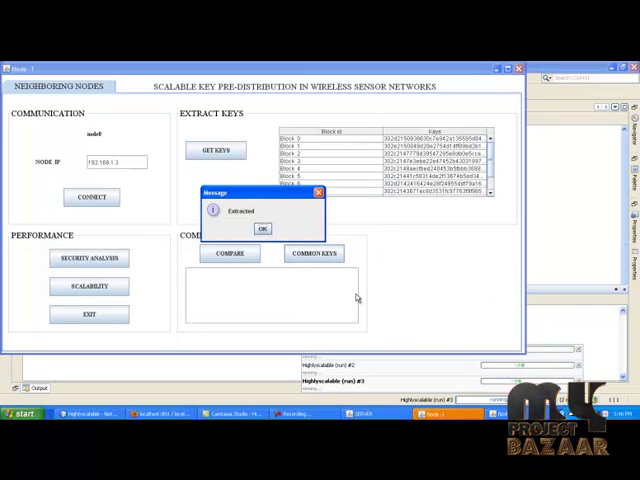
pyautogui.click(262, 228)
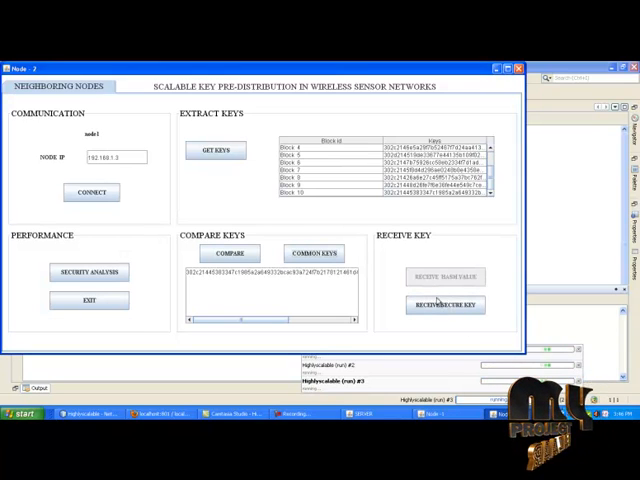
# - Receive the secure key on node1 and acknowledge the Received message
pyautogui.click(444, 305)
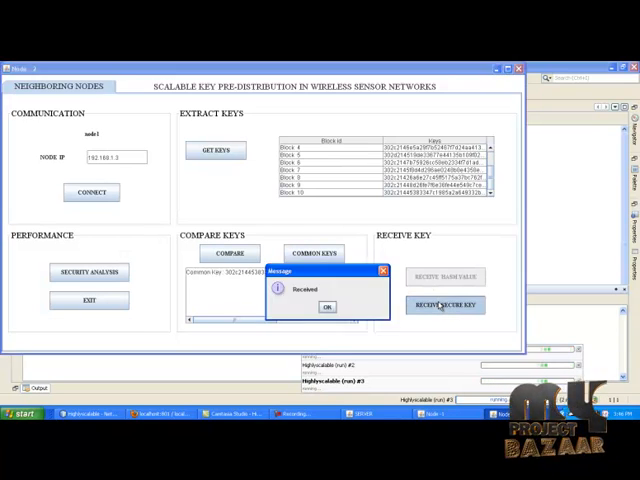
pyautogui.click(326, 307)
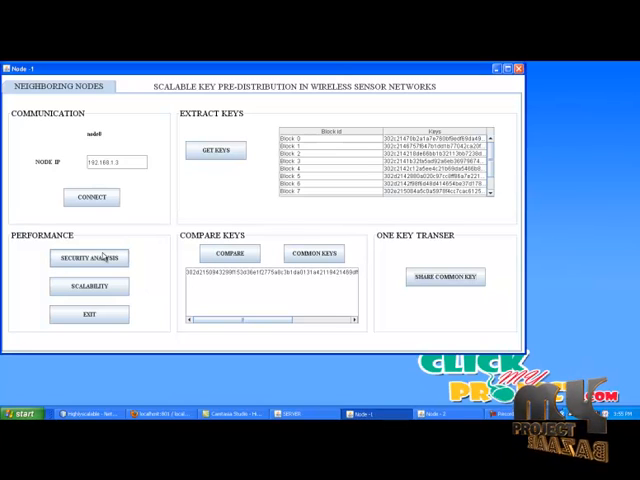
# - Encrypt 'hello' with the fetched key using node0's One Key Transfer security analysis
pyautogui.click(89, 257)
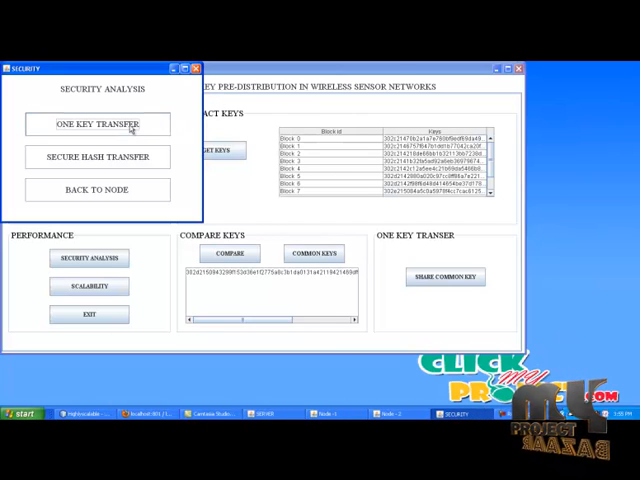
pyautogui.click(97, 124)
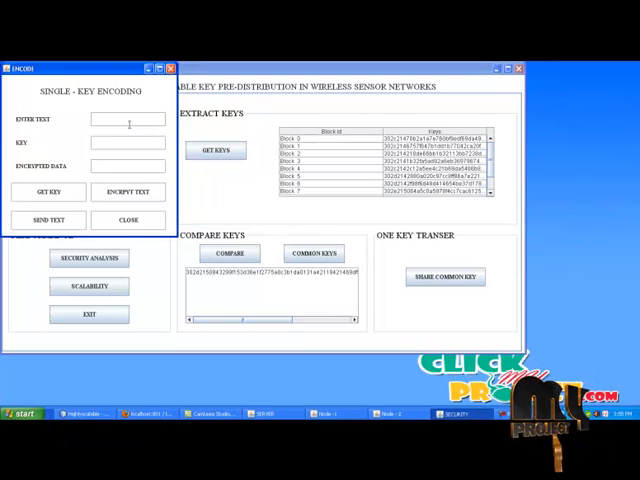
pyautogui.write('hello')
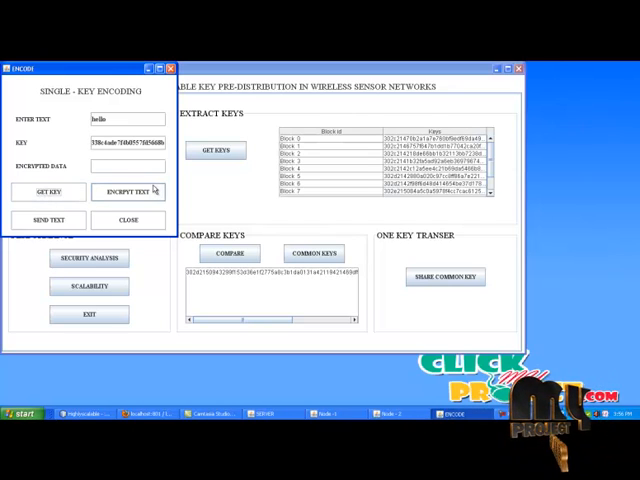
pyautogui.click(128, 191)
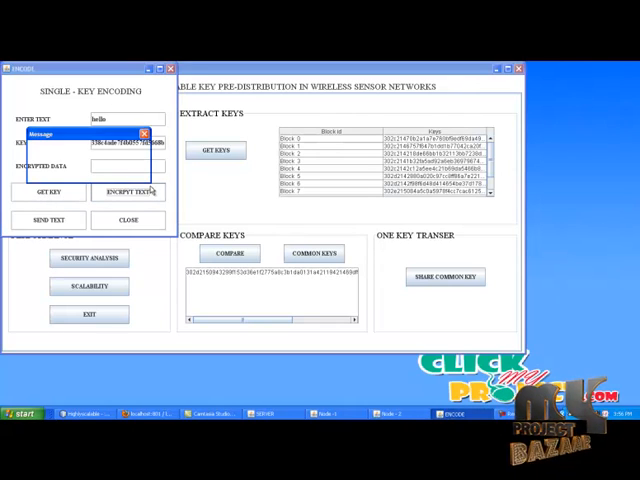
pyautogui.click(128, 192)
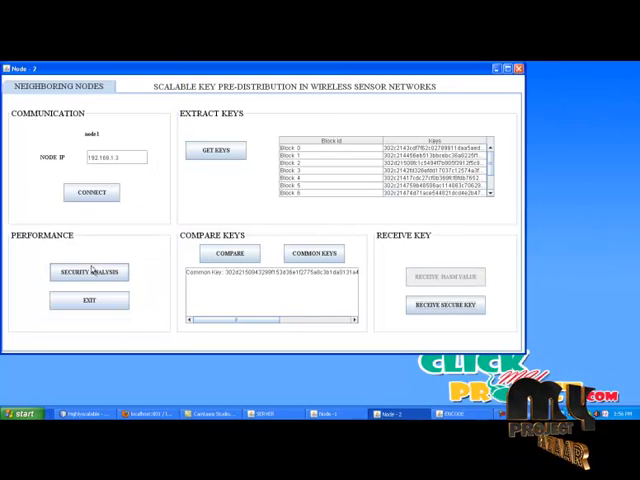
# - Receive the file and key on node1's decoder, decode the data, then show node0's scalability chart
pyautogui.click(90, 271)
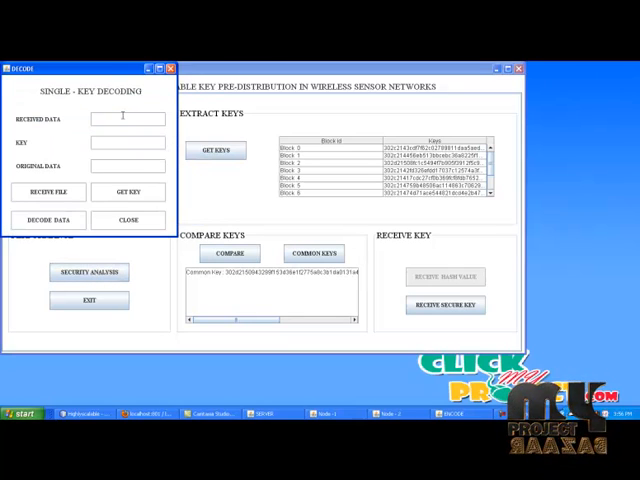
pyautogui.click(48, 192)
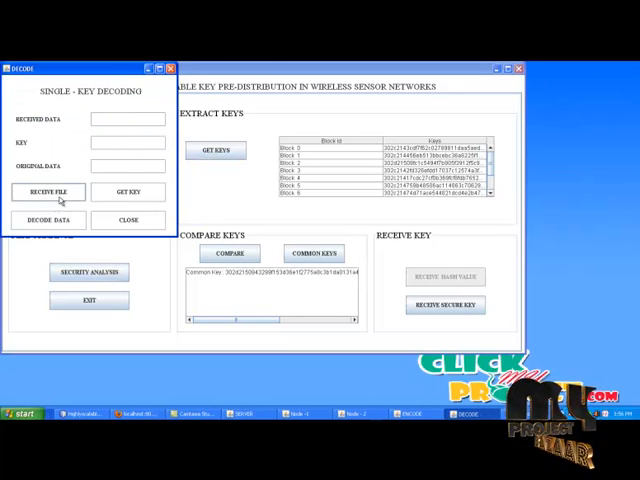
pyautogui.click(48, 192)
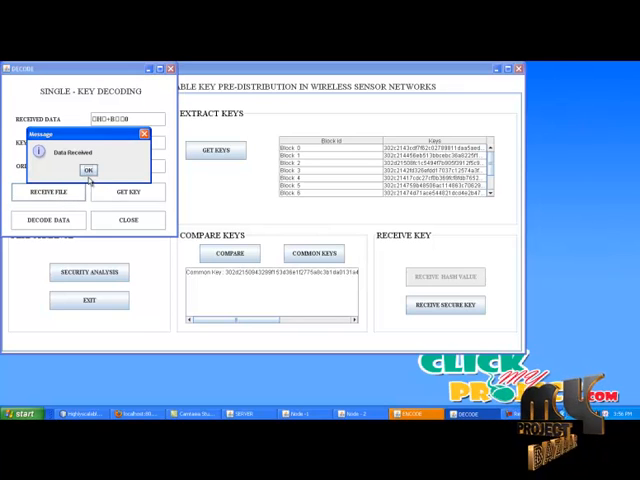
pyautogui.click(87, 169)
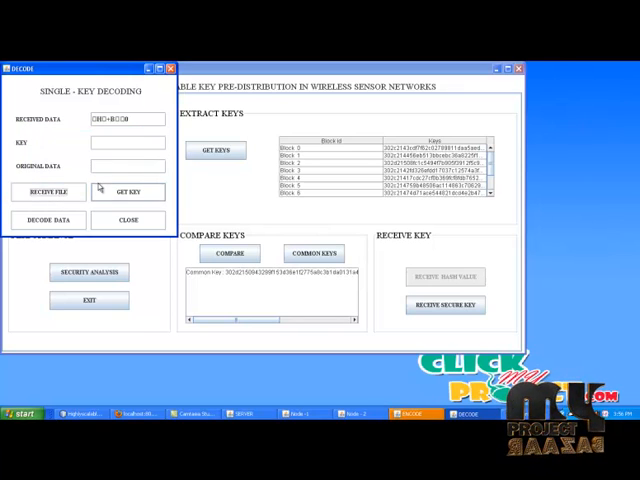
pyautogui.click(129, 192)
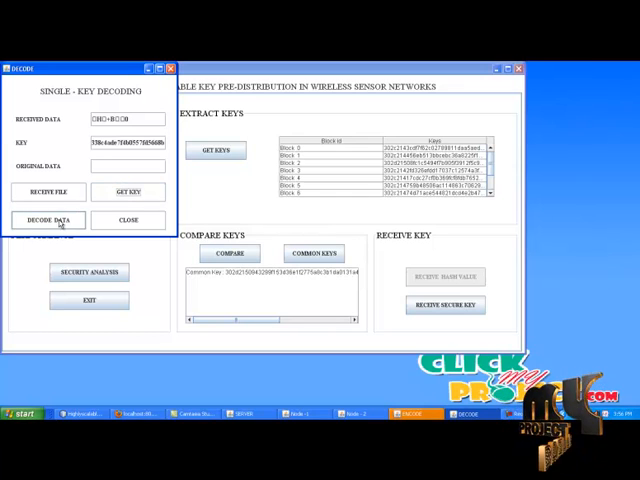
pyautogui.click(48, 220)
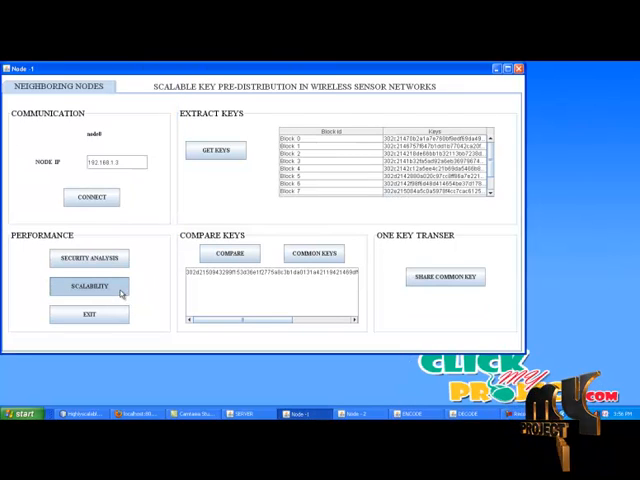
pyautogui.click(90, 287)
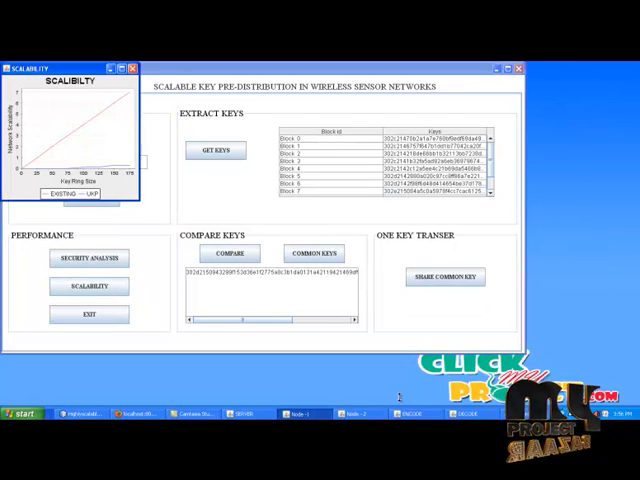